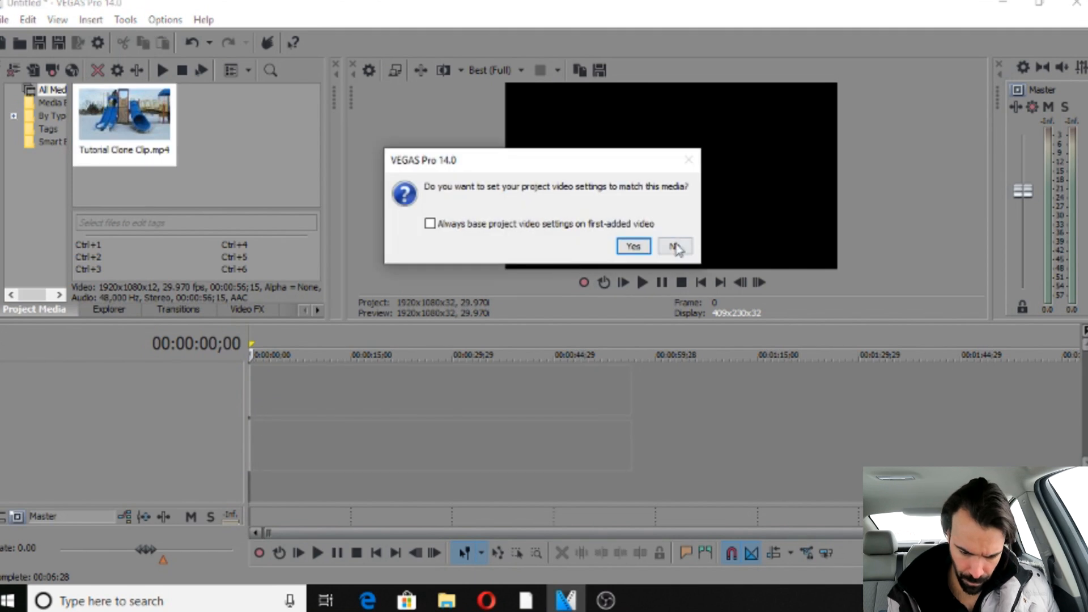
# Step: Add the playground clip to the timeline, declining to match its video settings
pyautogui.click(674, 246)
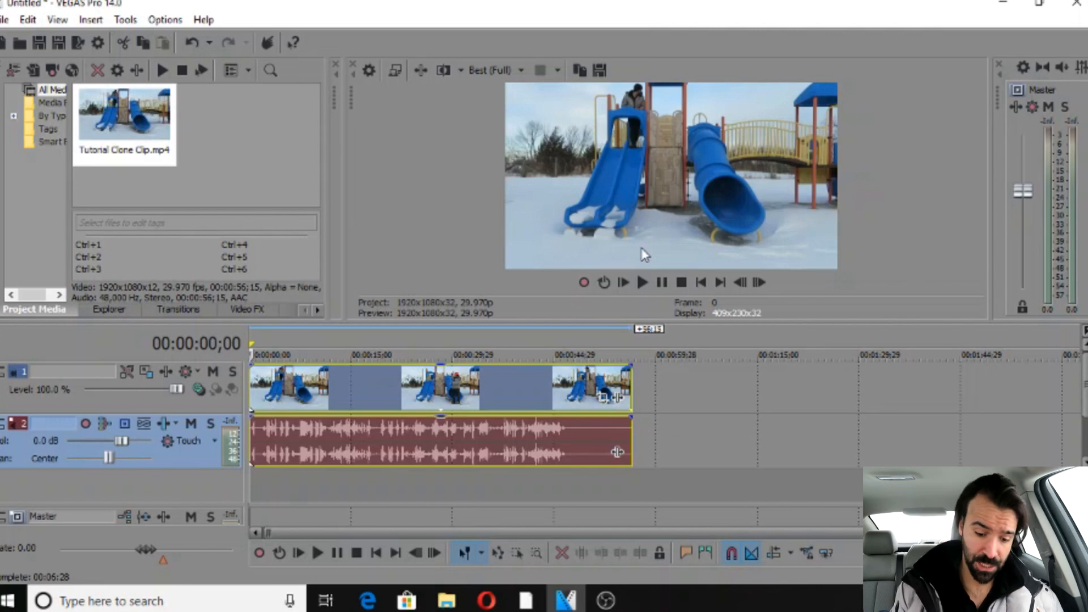
pyautogui.moveTo(641, 284)
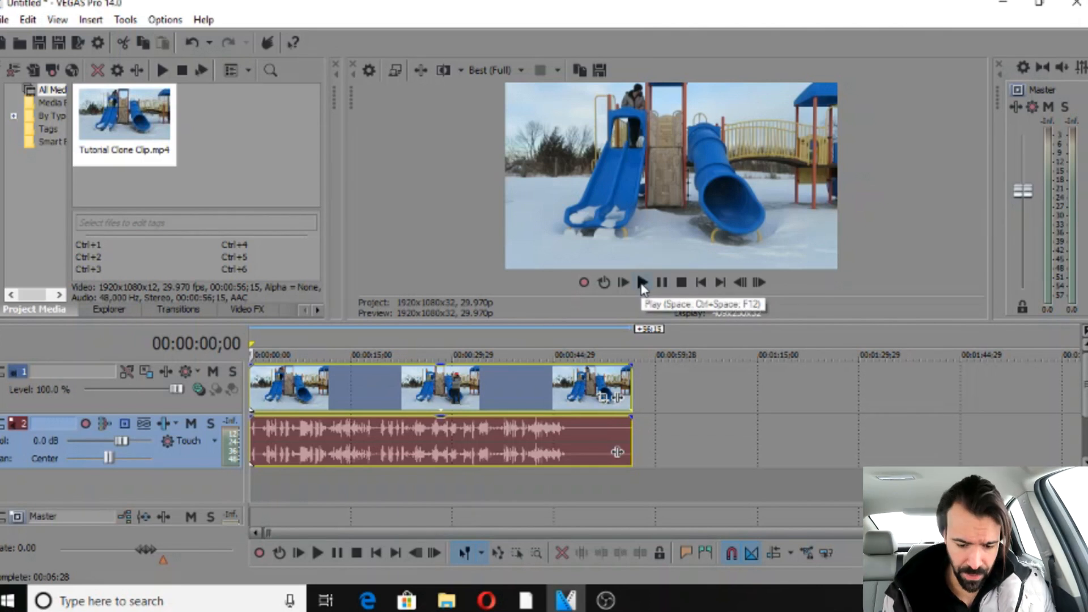
pyautogui.click(642, 282)
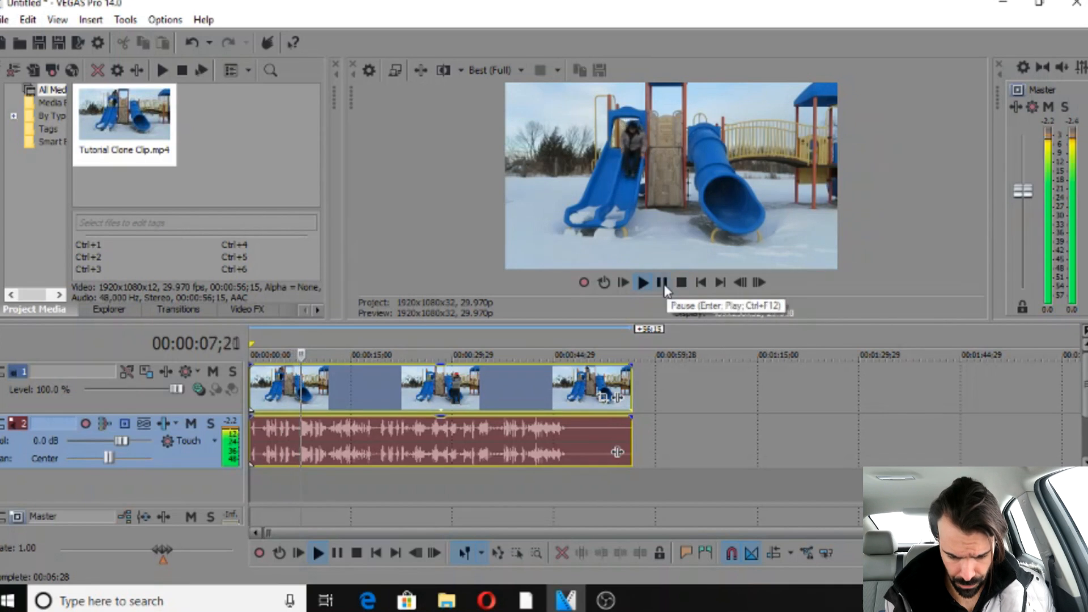
pyautogui.click(660, 282)
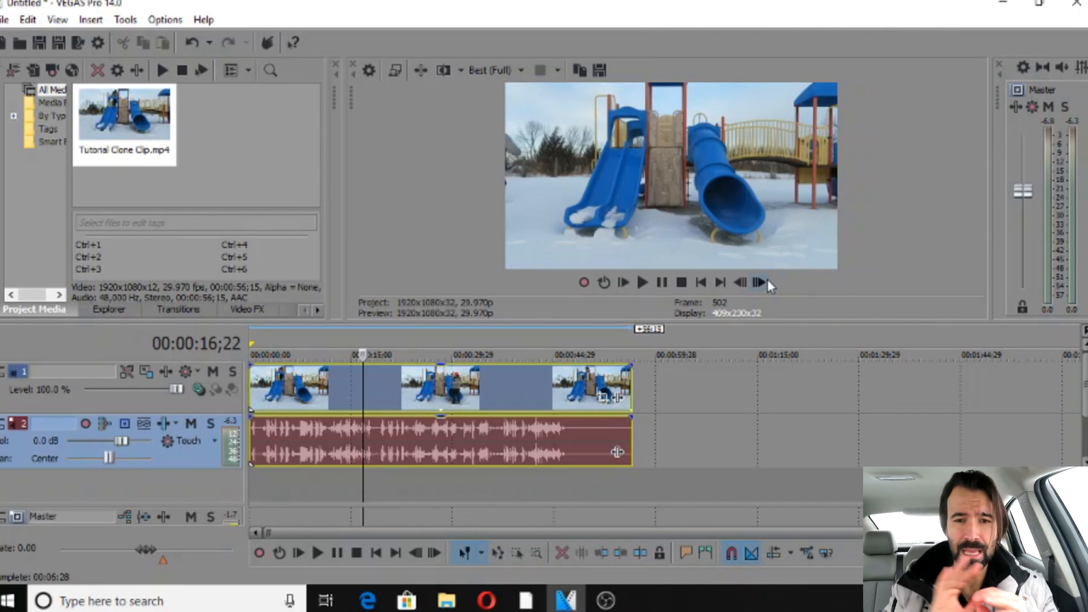
pyautogui.click(755, 283)
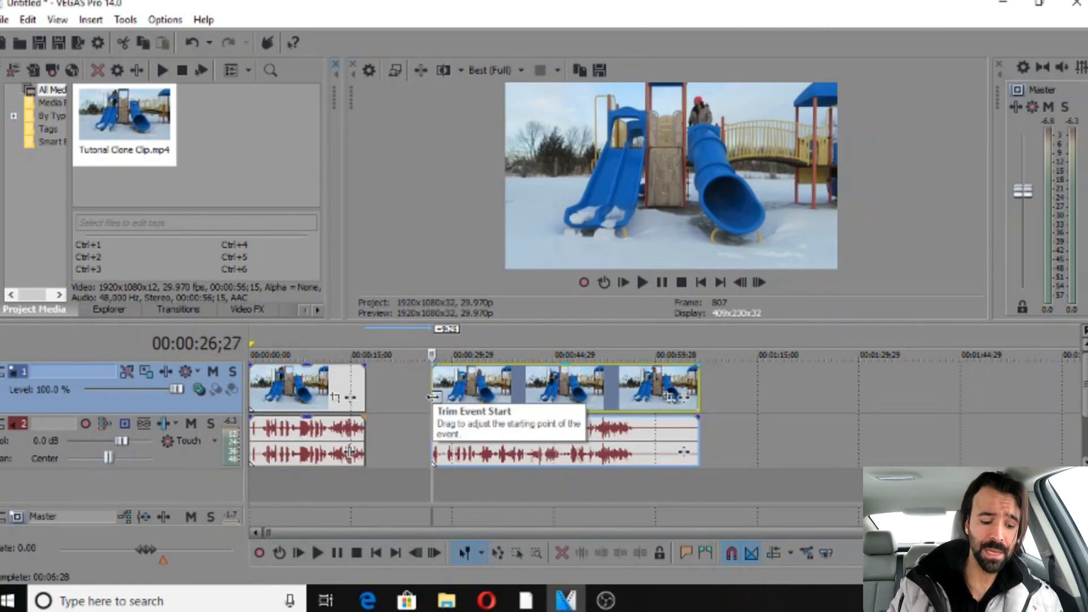
pyautogui.moveTo(405, 504)
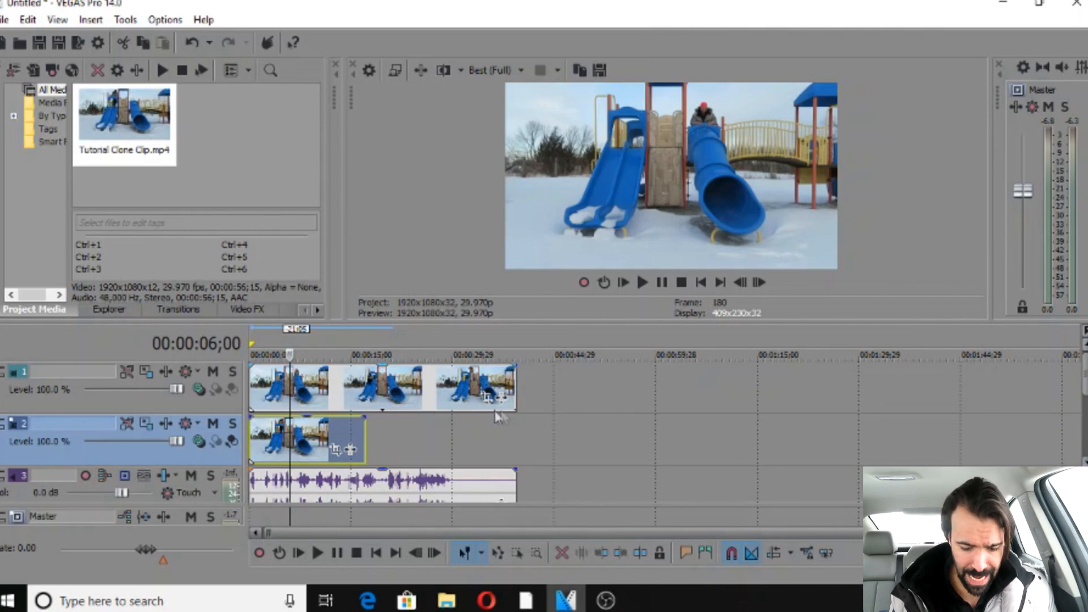
pyautogui.moveTo(487, 401)
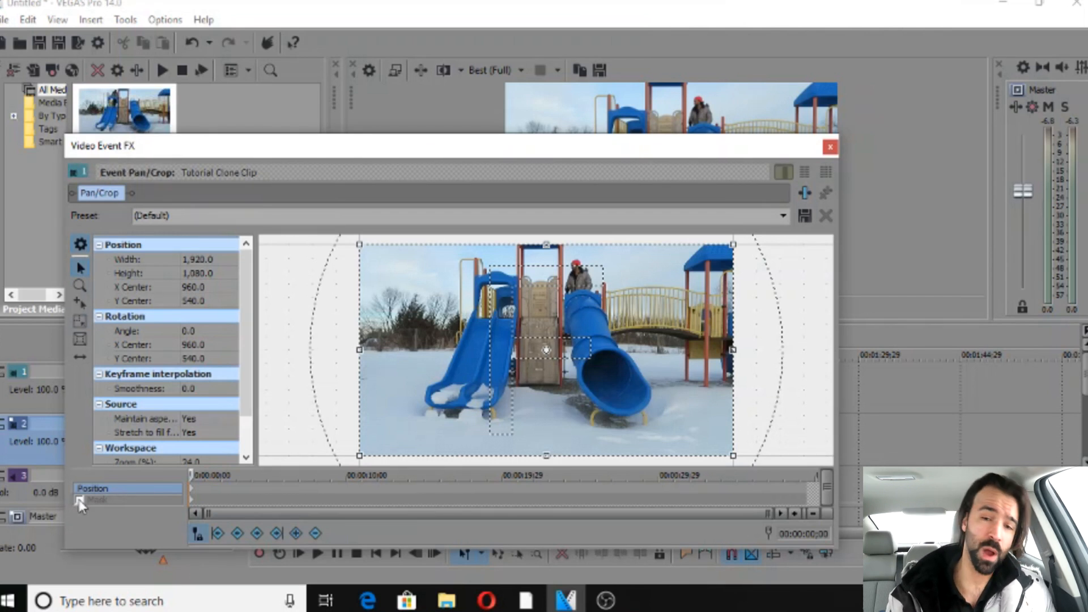
# Step: Enable the Mask option in the top clip's Pan/Crop and place the first mask point at the frame top
pyautogui.click(79, 500)
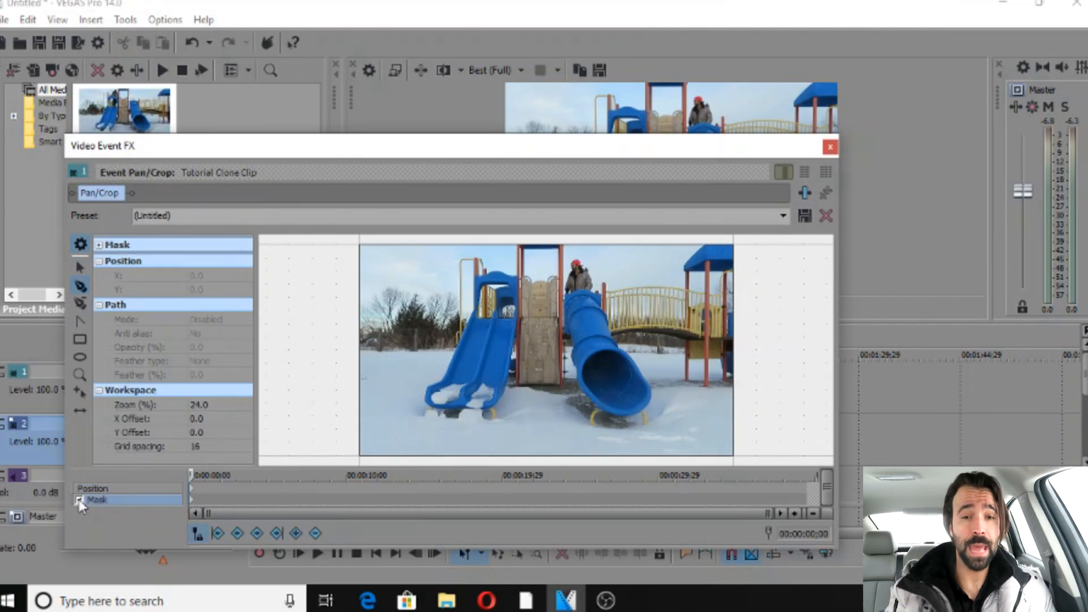
pyautogui.click(77, 501)
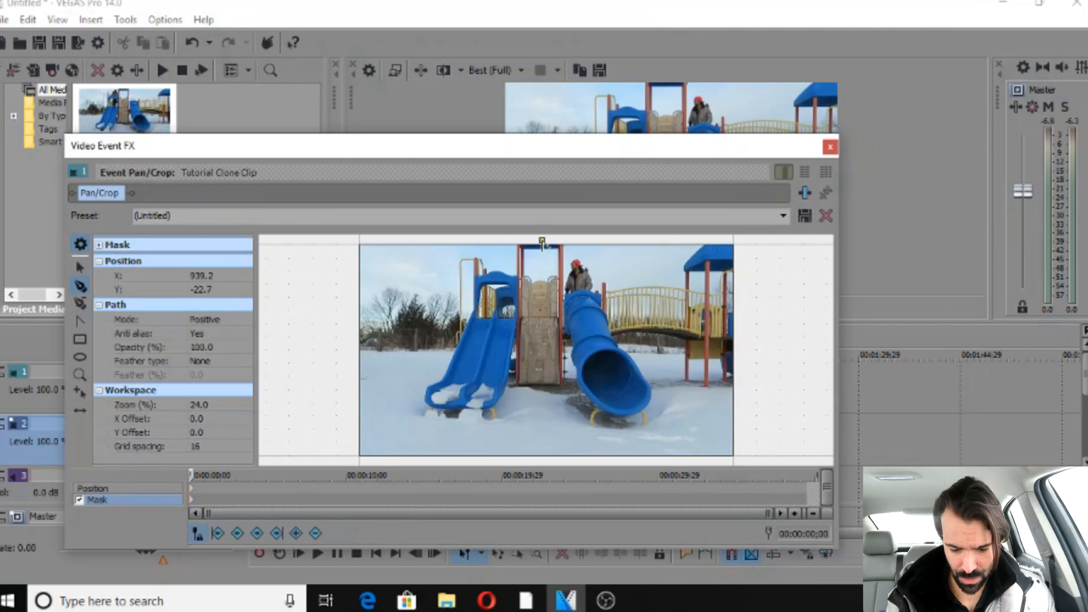
pyautogui.moveTo(541, 241); pyautogui.dragTo(558, 466)
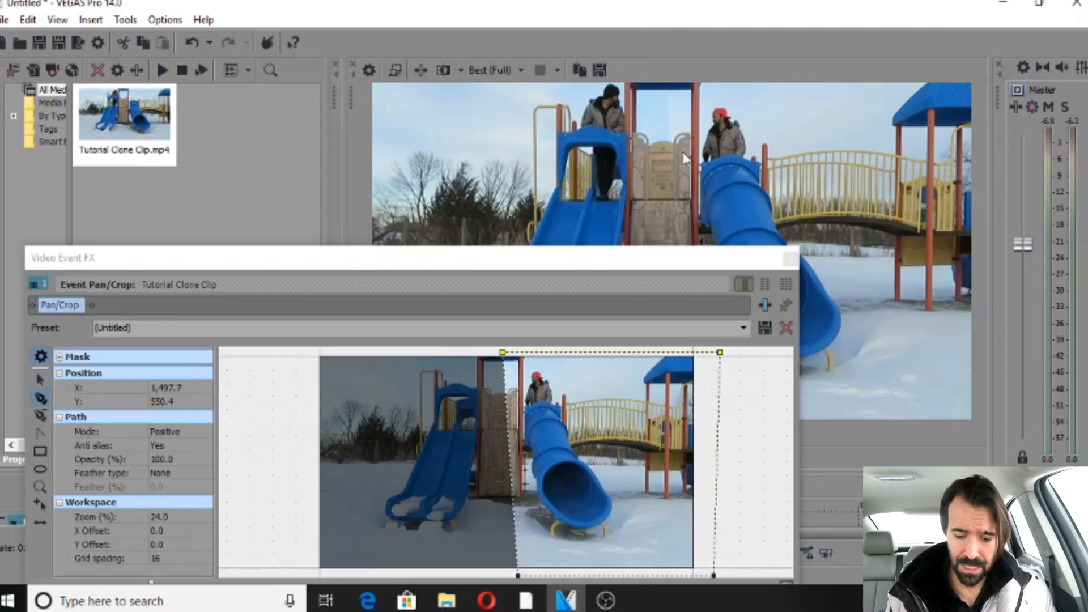
pyautogui.moveTo(645, 262)
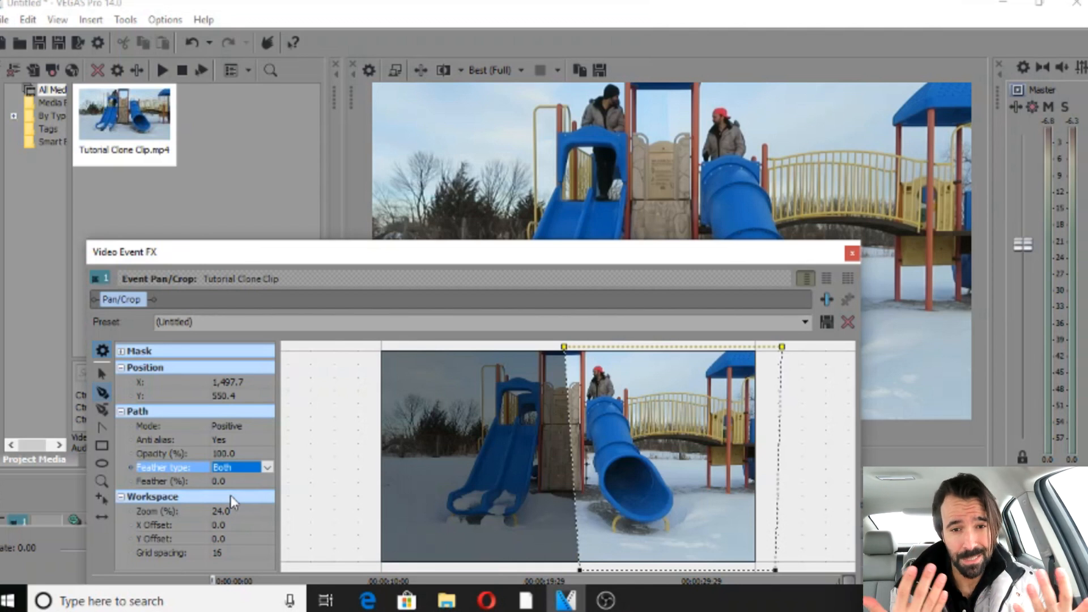
# Step: Feather the mask on both sides at 12% and shift it left toward the slide tower
pyautogui.click(226, 481)
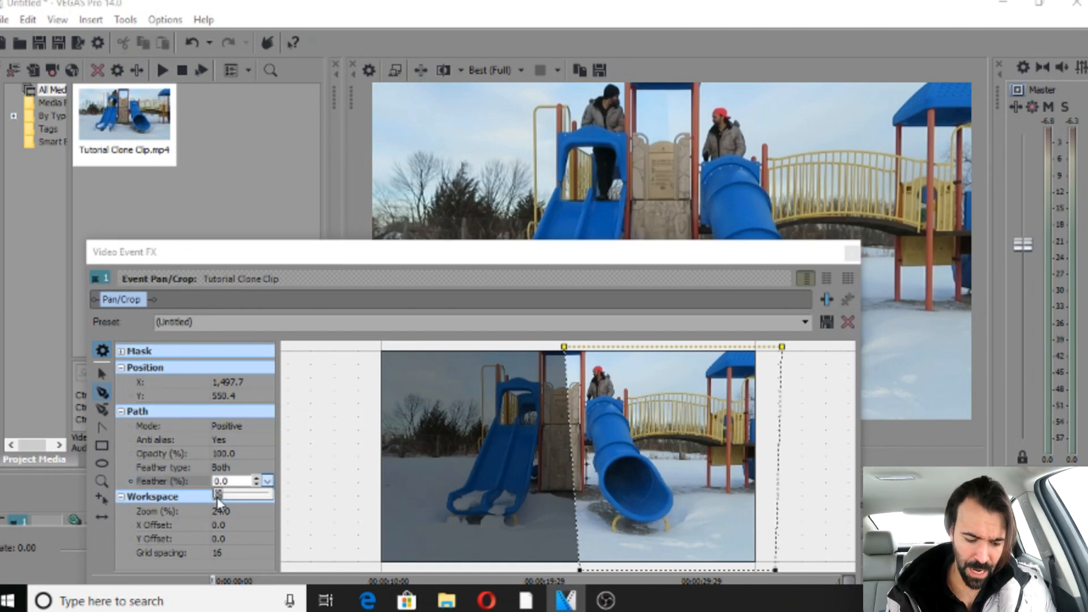
pyautogui.moveTo(218, 494); pyautogui.dragTo(243, 494)
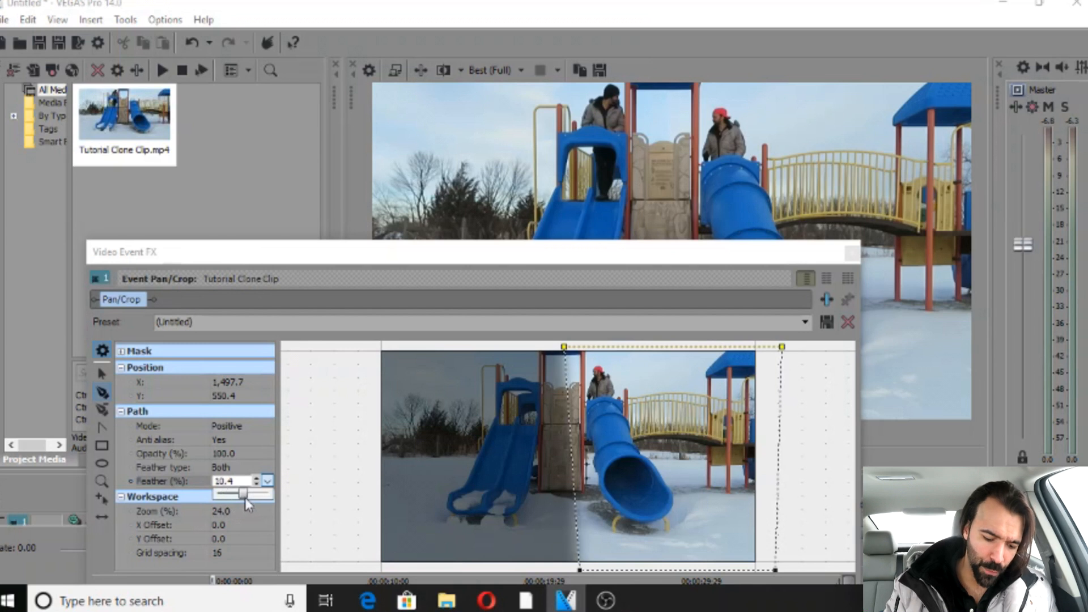
pyautogui.moveTo(243, 494); pyautogui.dragTo(274, 494)
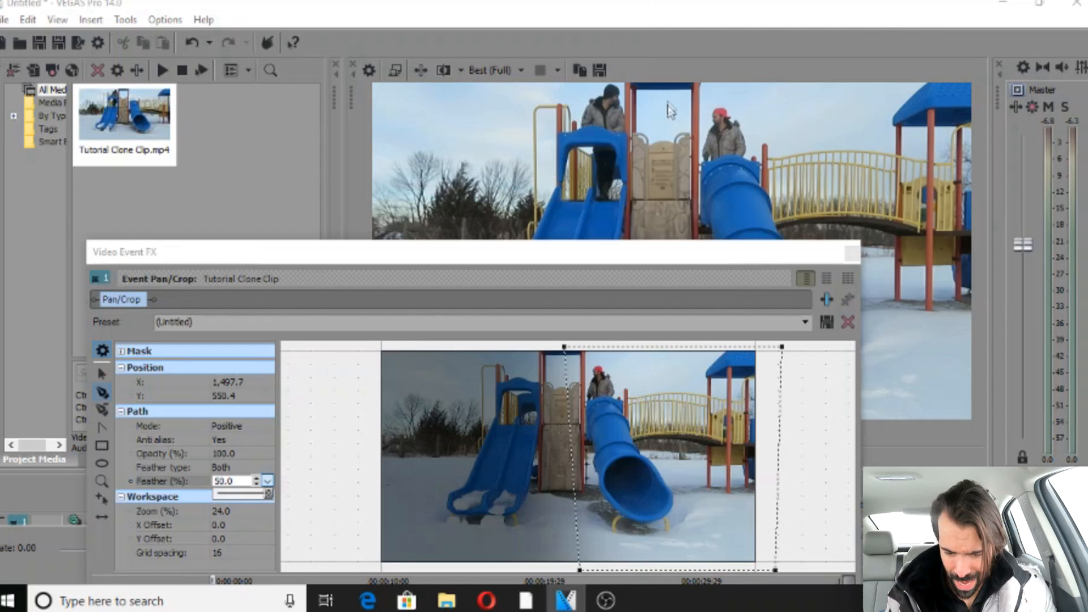
pyautogui.moveTo(663, 152)
pyautogui.write('12')
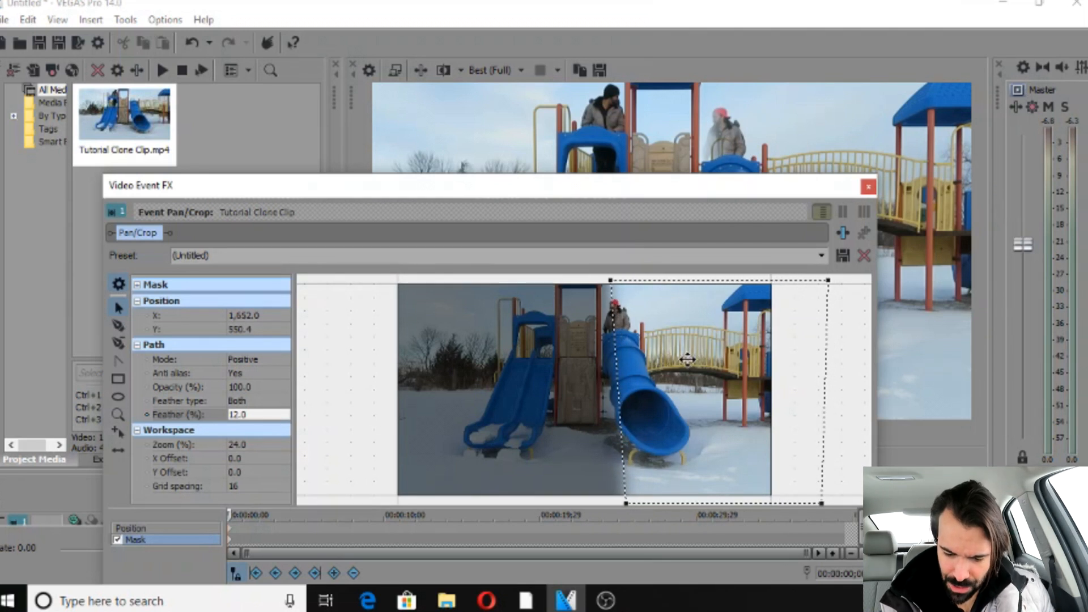
pyautogui.moveTo(687, 359); pyautogui.dragTo(659, 354)
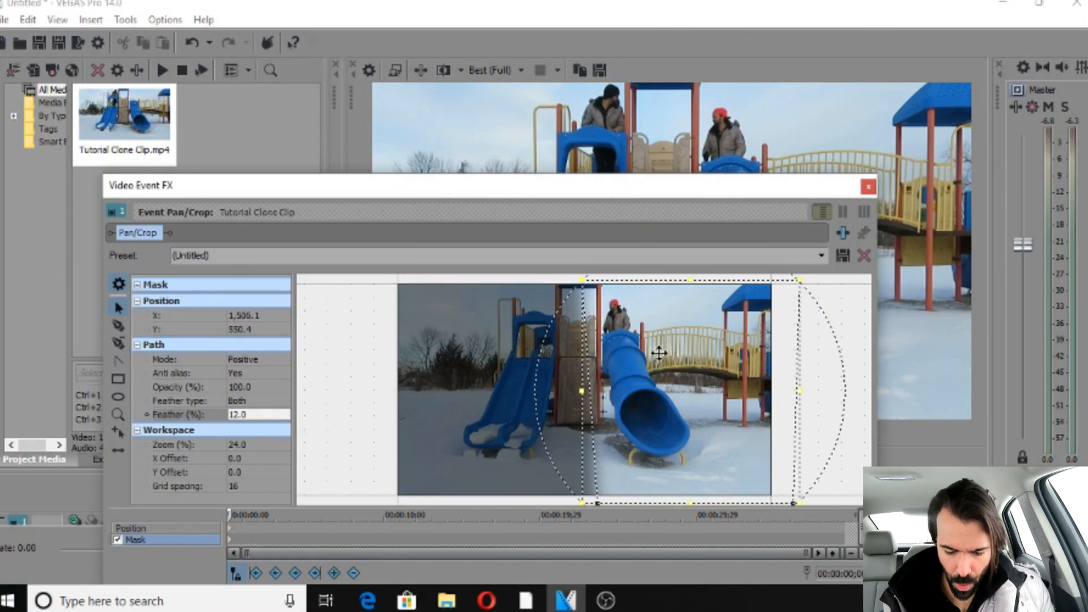
pyautogui.moveTo(652, 105)
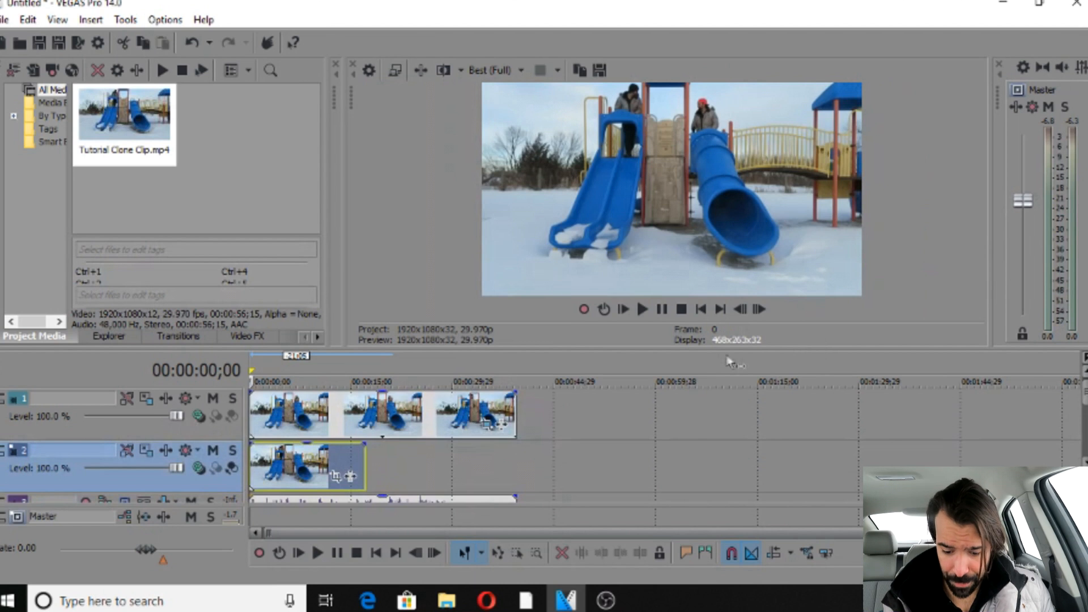
pyautogui.click(641, 310)
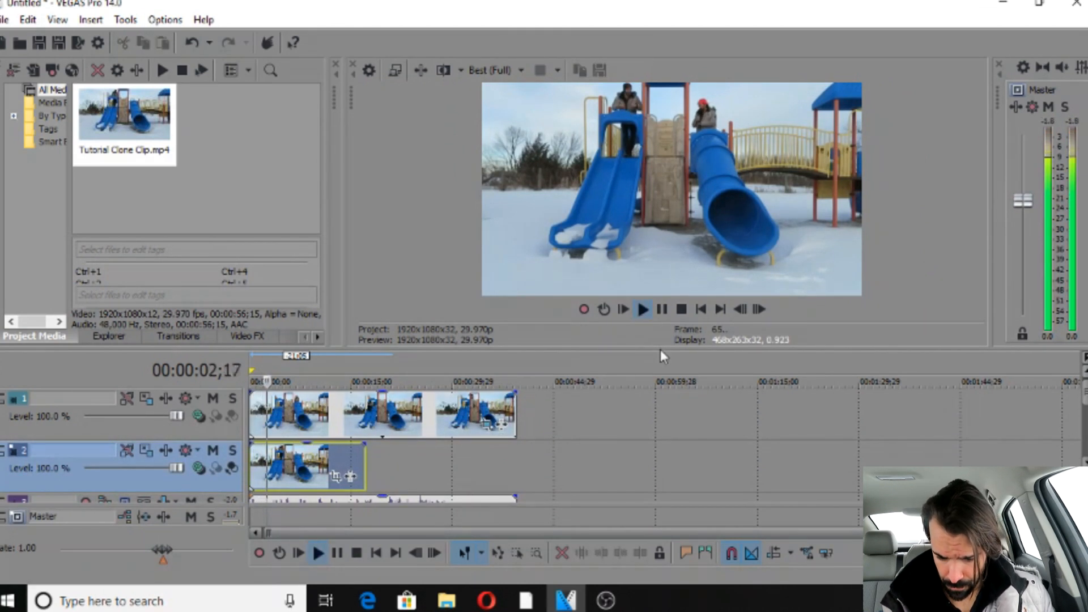
pyautogui.click(662, 309)
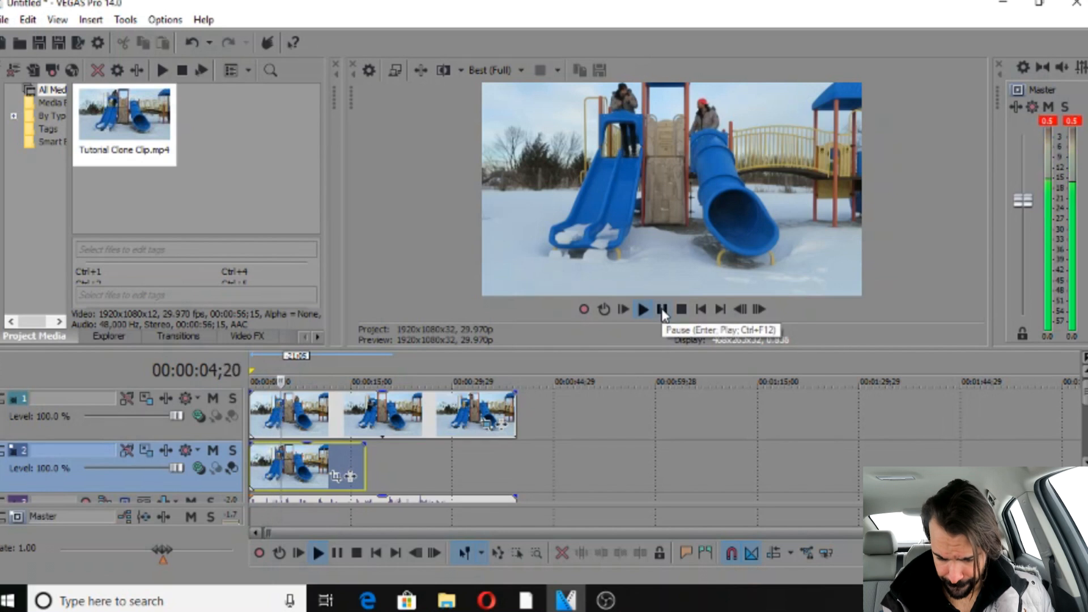